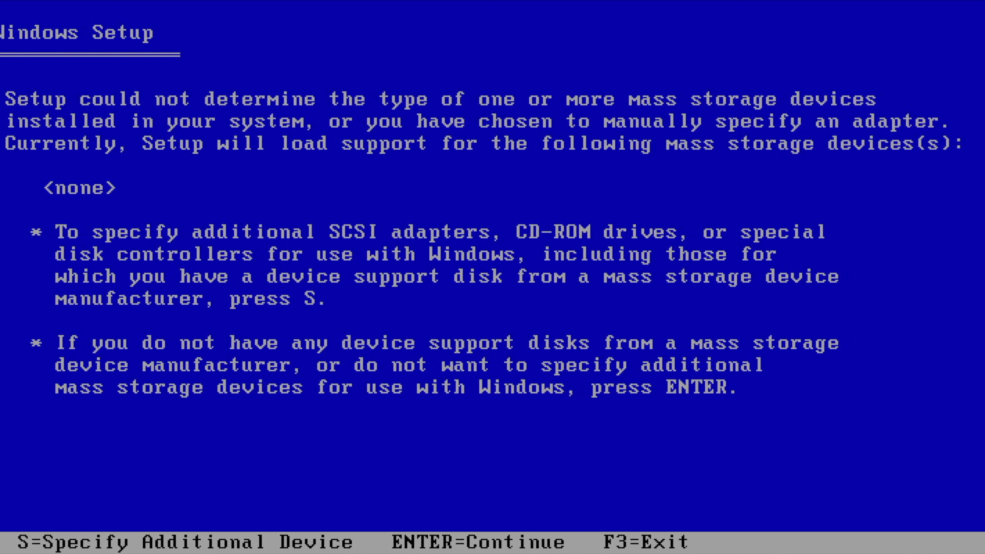
# Insert a multiple-driver folder, pointing it at win-xp\Drivers, to import all extracted drivers.
pyautogui.press('s')
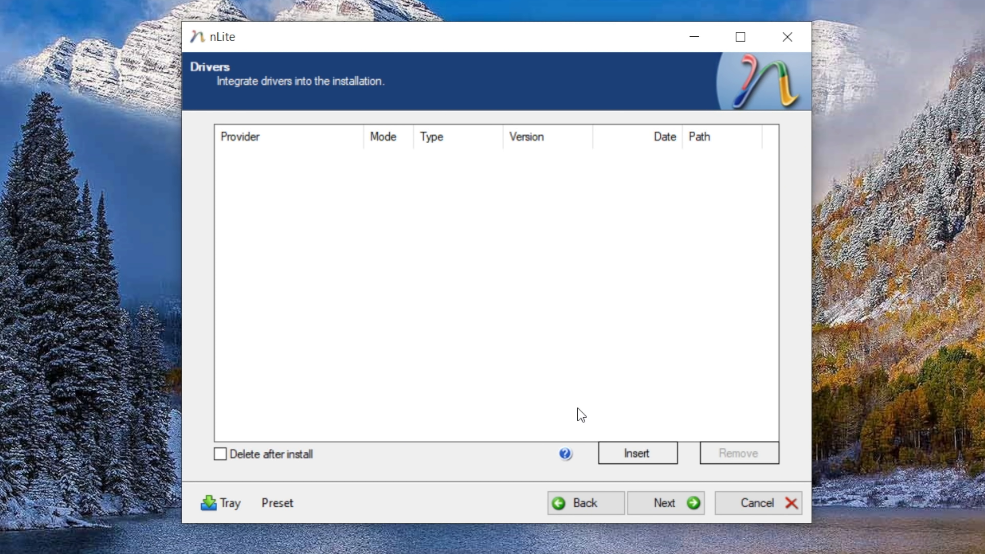
pyautogui.click(637, 453)
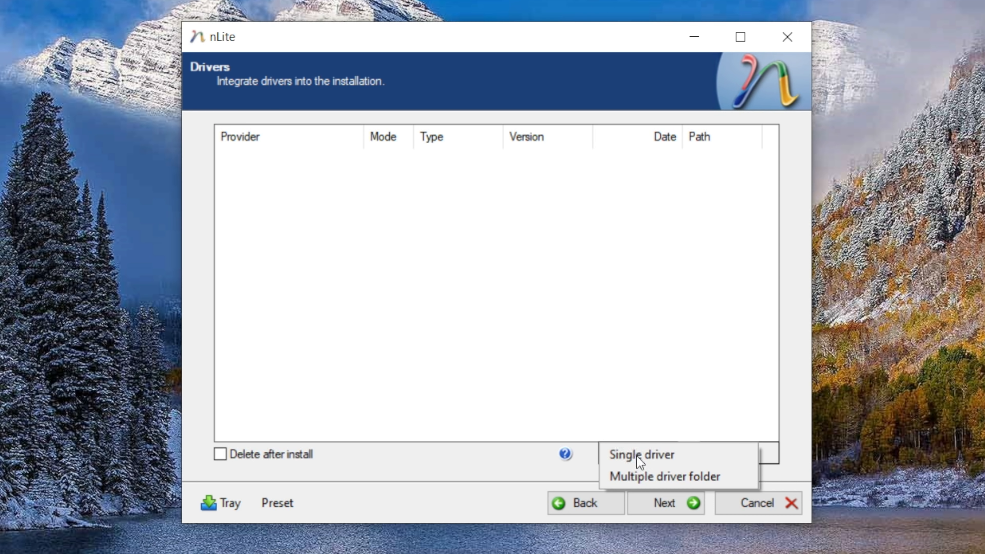
pyautogui.moveTo(666, 476)
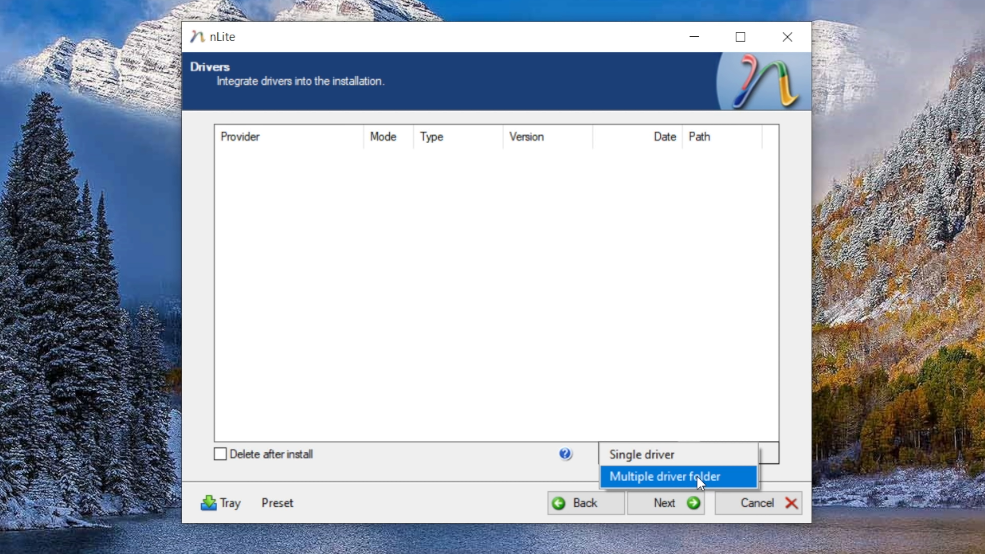
pyautogui.click(661, 476)
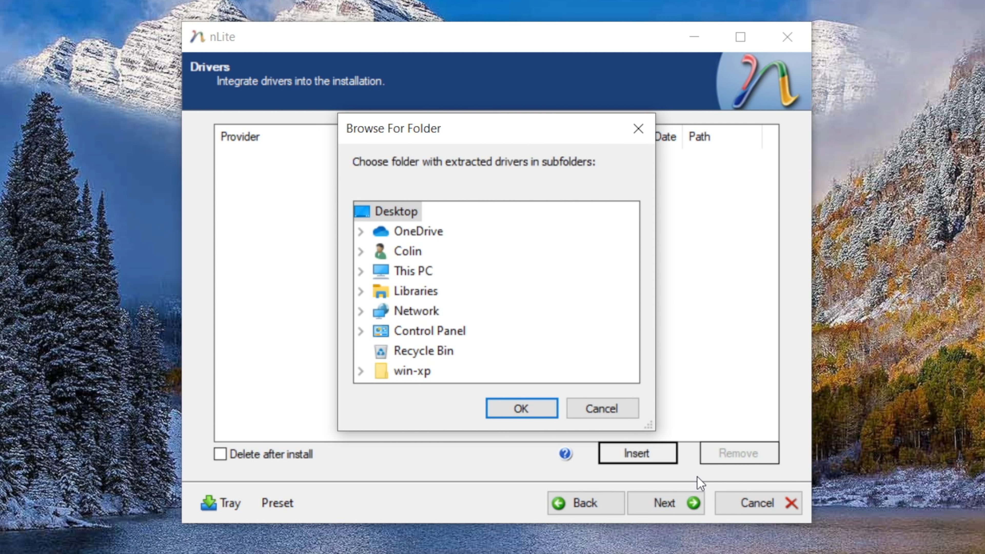
pyautogui.click(361, 370)
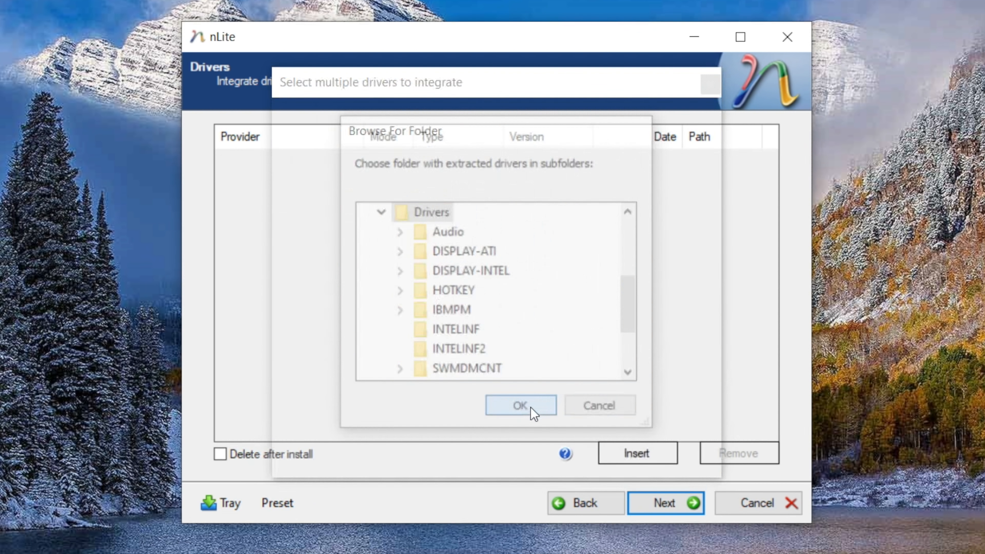
pyautogui.click(520, 406)
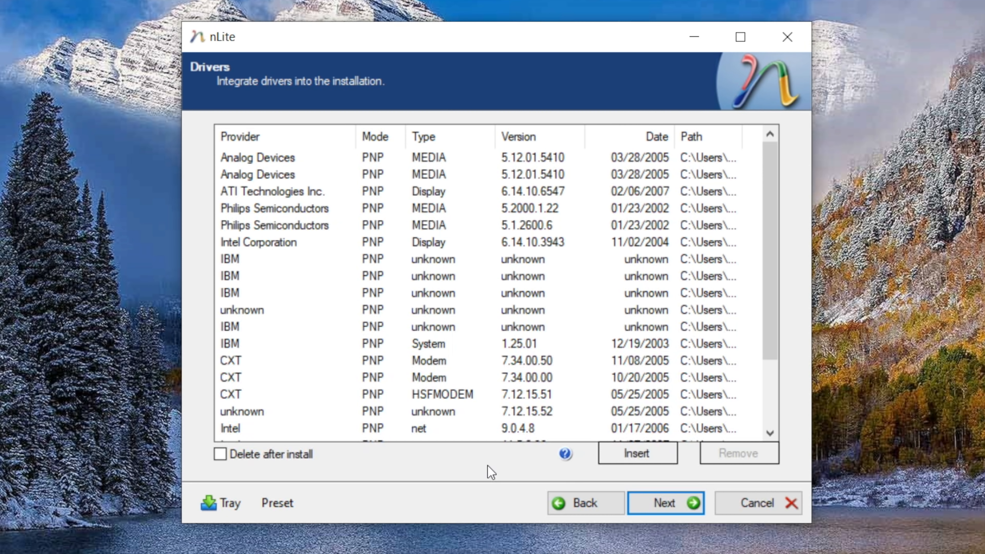
pyautogui.click(666, 503)
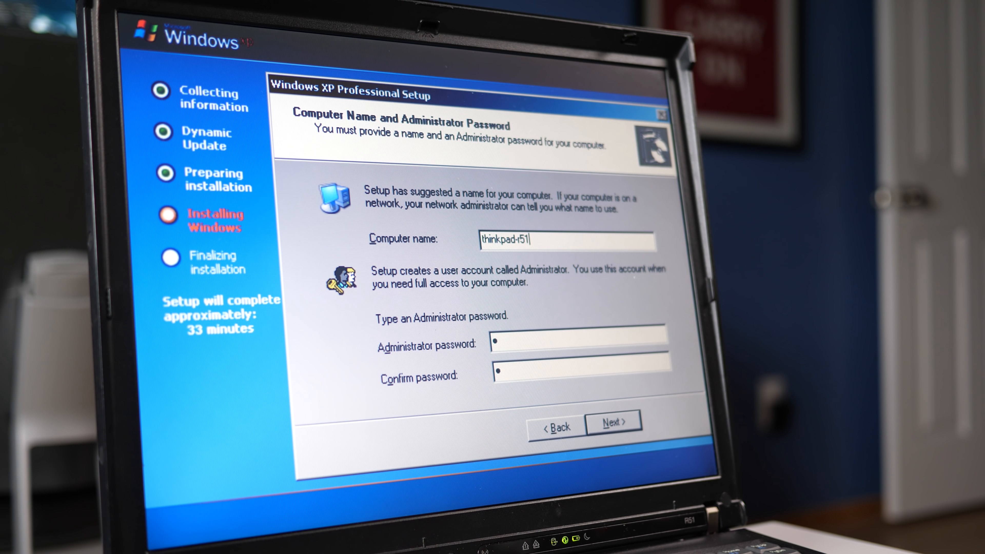
pyautogui.click(614, 422)
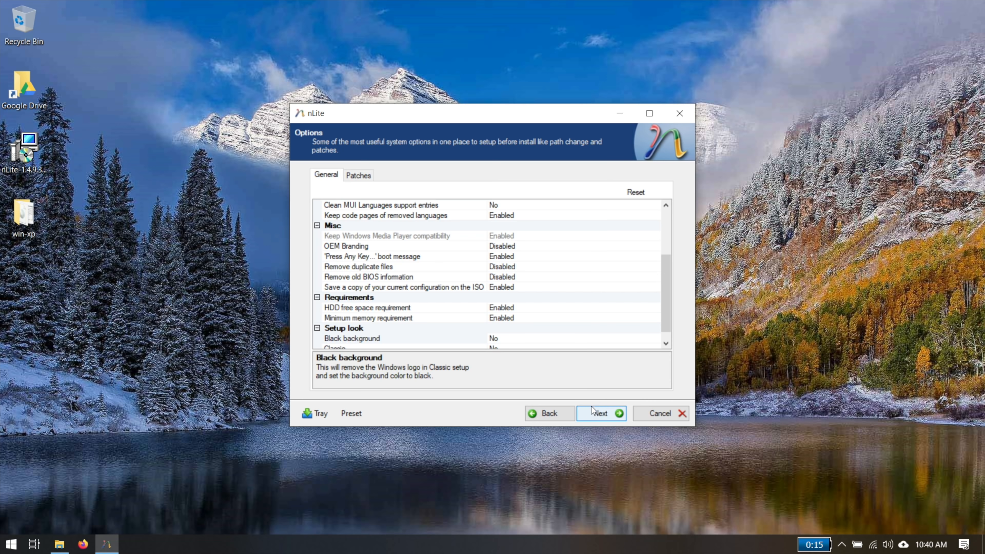
pyautogui.moveTo(687, 255)
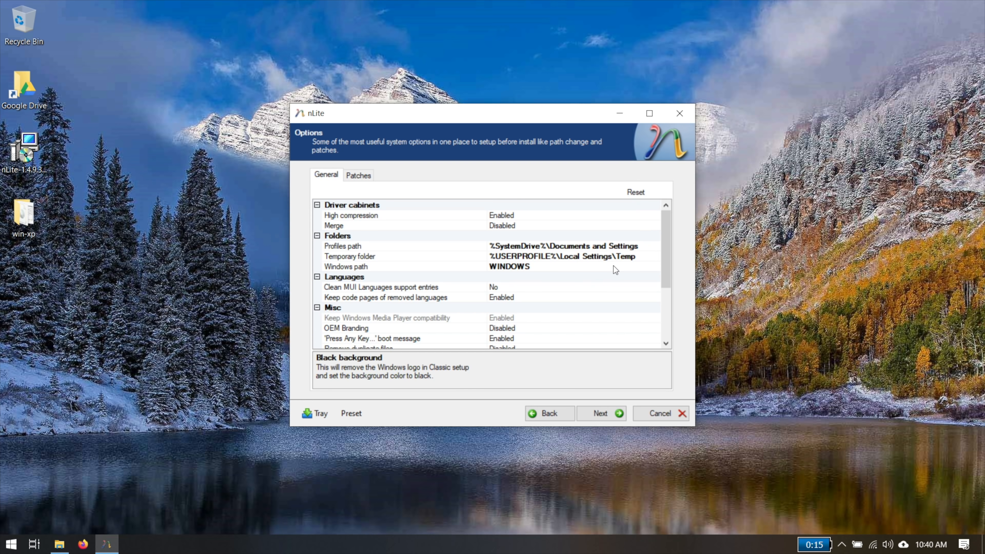
# Leave the General setup options as they are and continue to the Processing step.
pyautogui.scroll(-3)
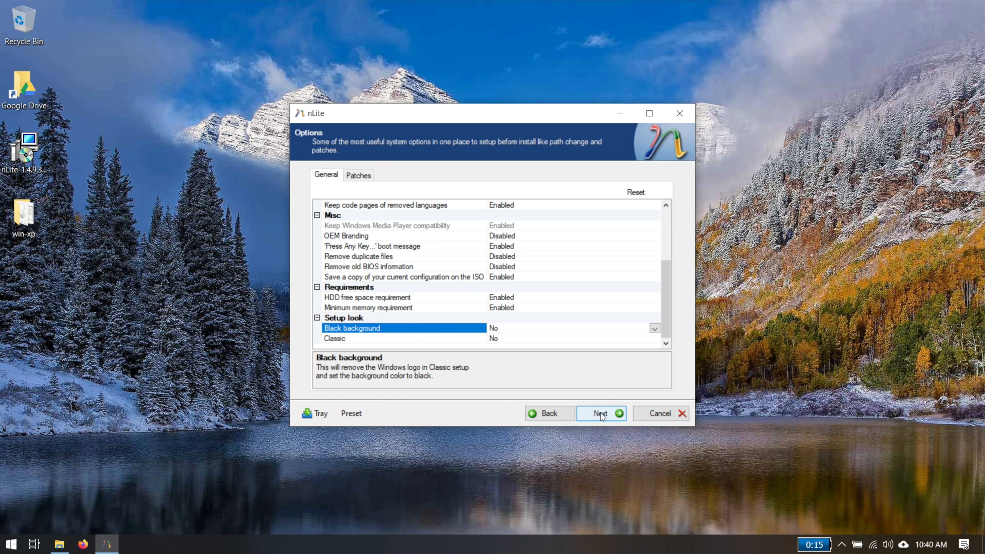
pyautogui.click(600, 413)
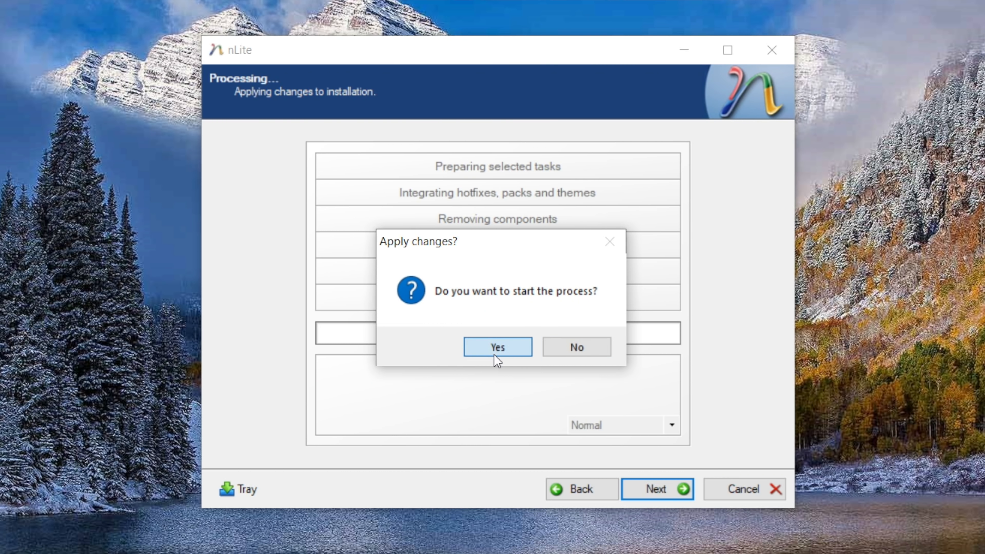
# Confirm Apply changes, let processing finish (~1,009.81 MB), then continue to Bootable ISO.
pyautogui.click(498, 346)
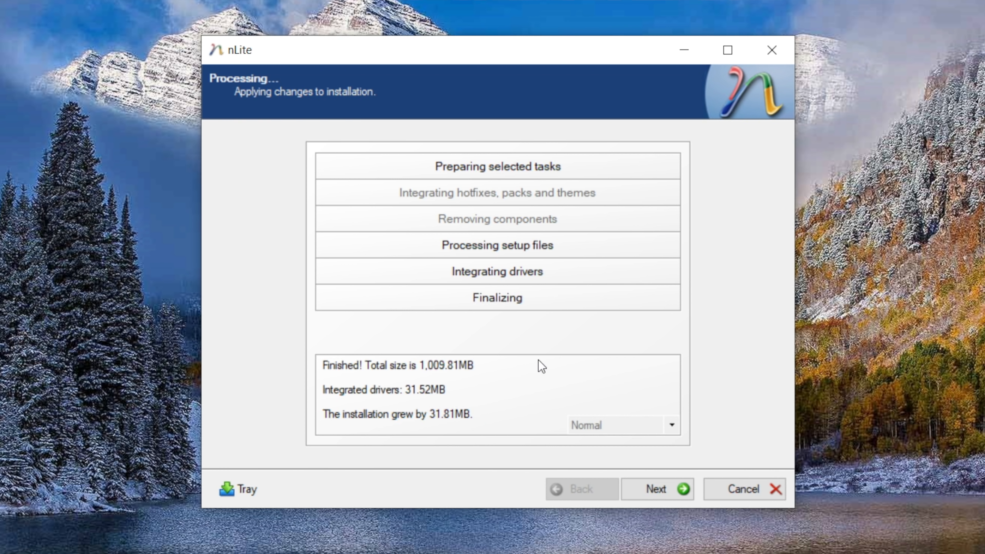
pyautogui.moveTo(657, 489)
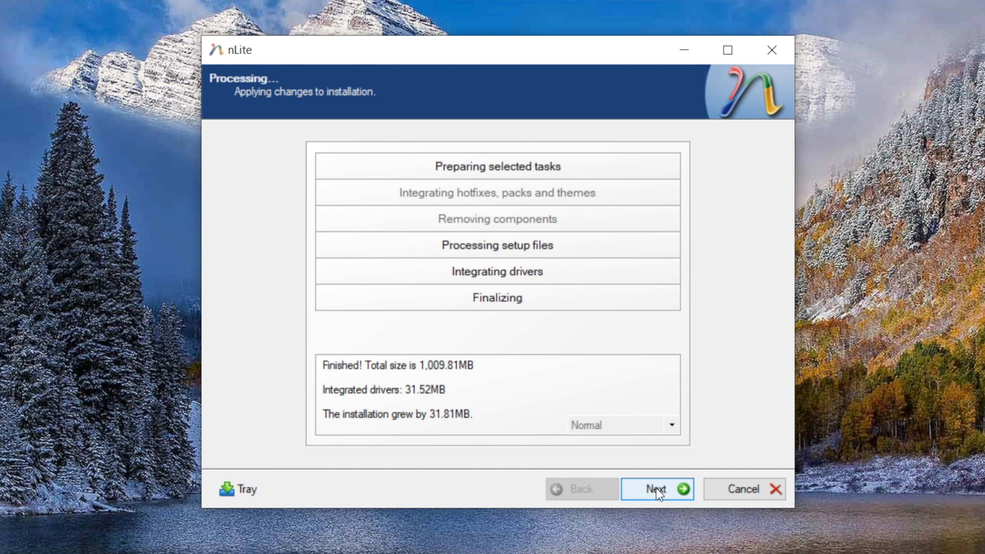
pyautogui.click(657, 489)
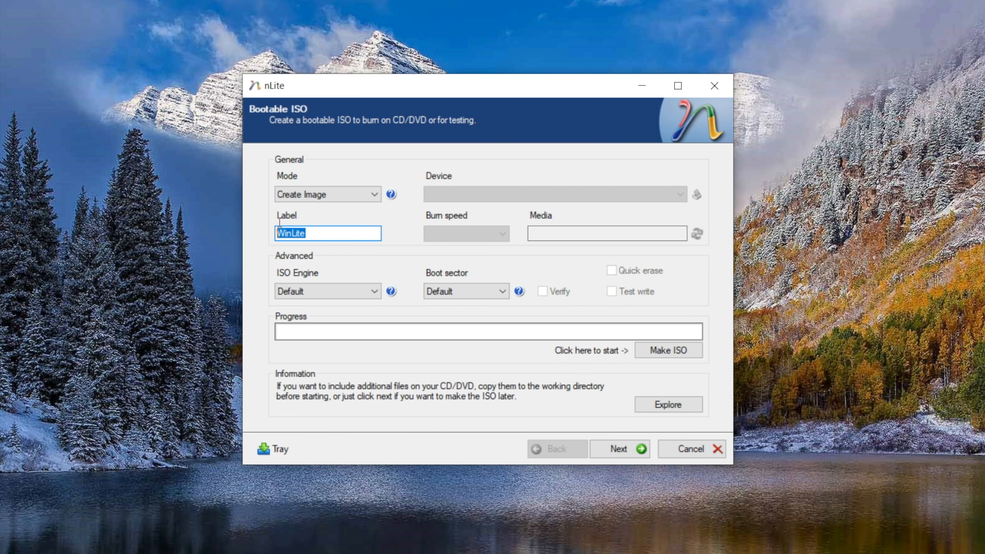
# Label the disc TDNC-XP and make the bootable ISO, saving it into the win-xp folder.
pyautogui.write('TDNC-')
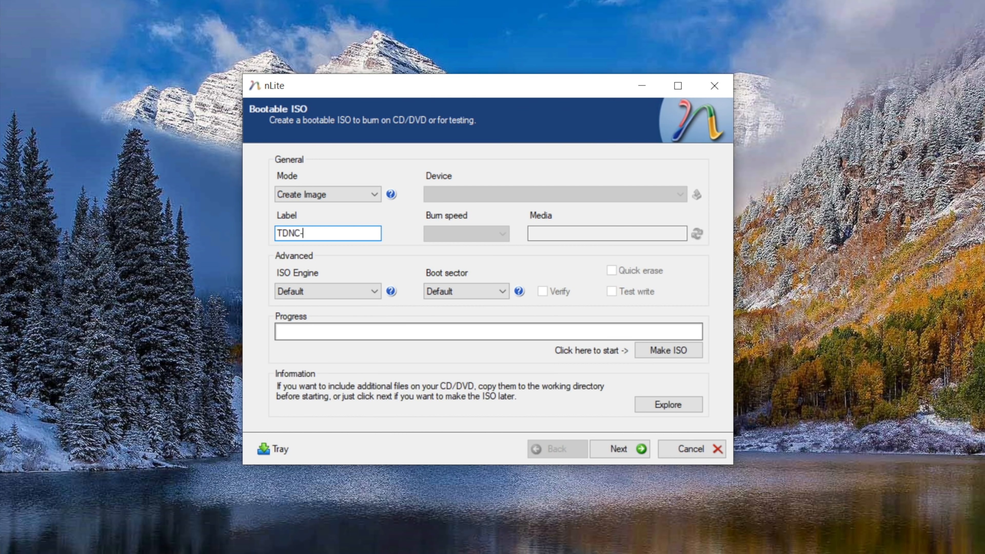
pyautogui.write('XP')
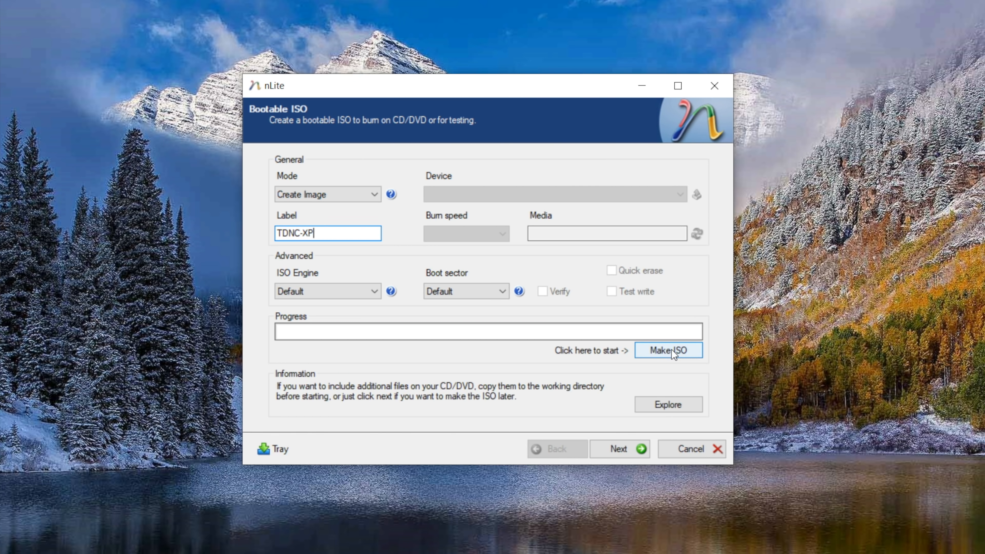
pyautogui.click(668, 351)
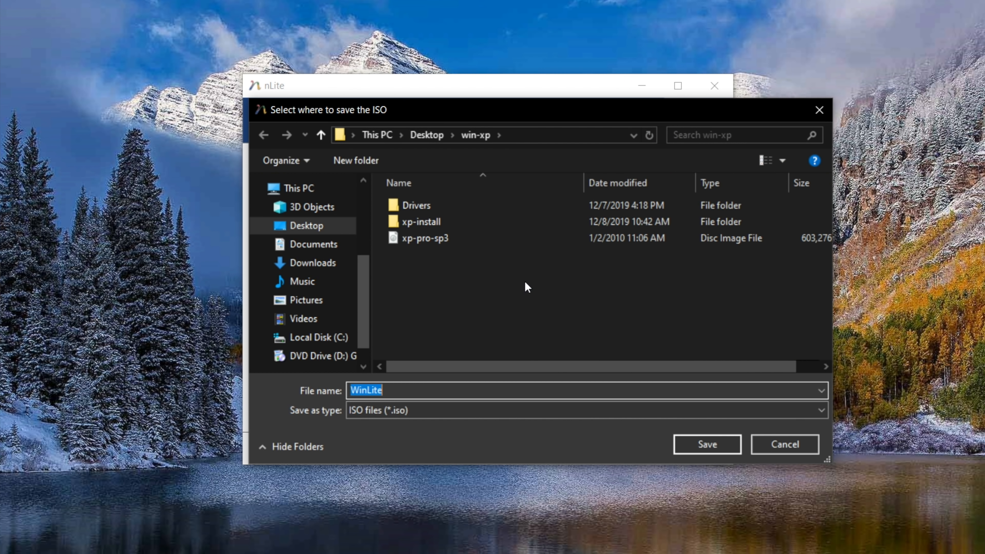
pyautogui.write('t')
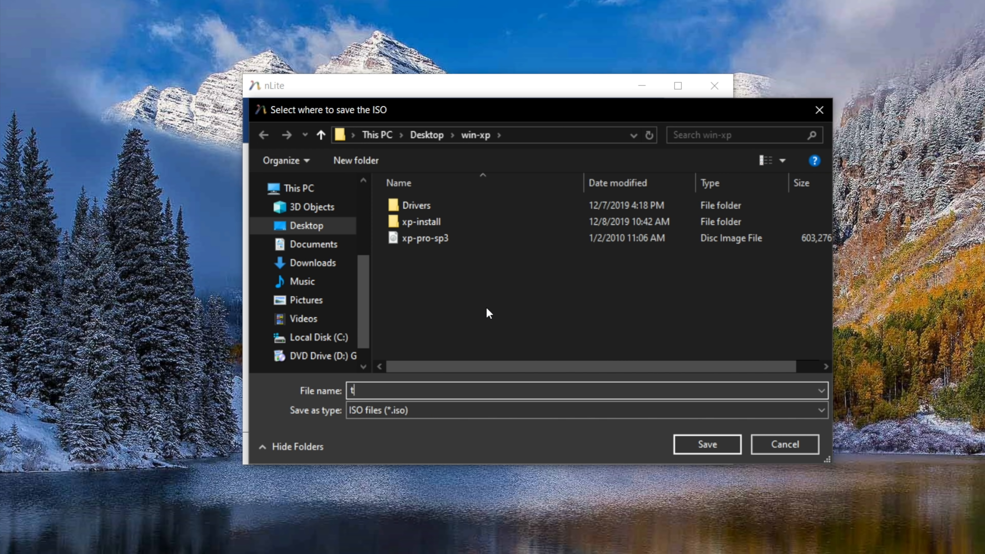
pyautogui.click(706, 445)
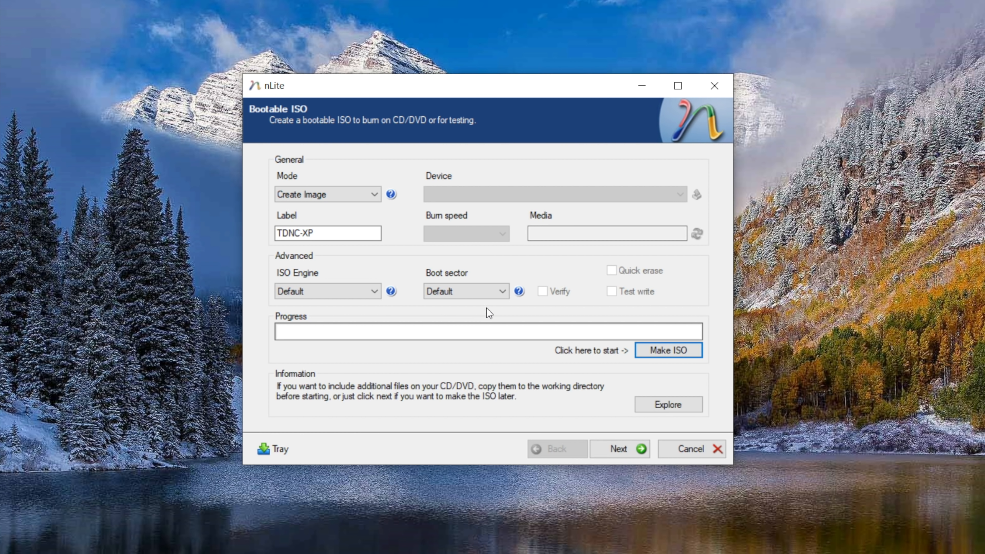
pyautogui.click(668, 350)
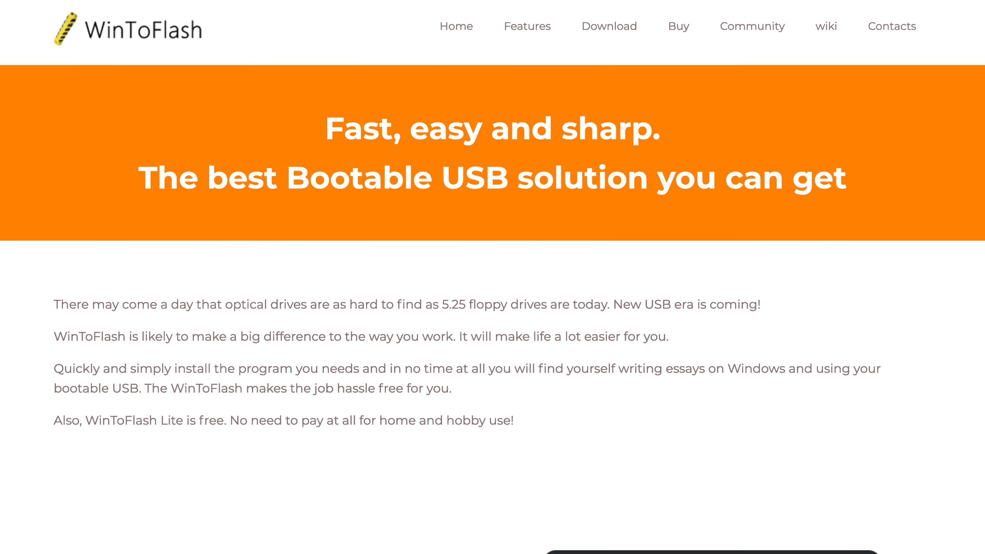
pyautogui.scroll(-3)
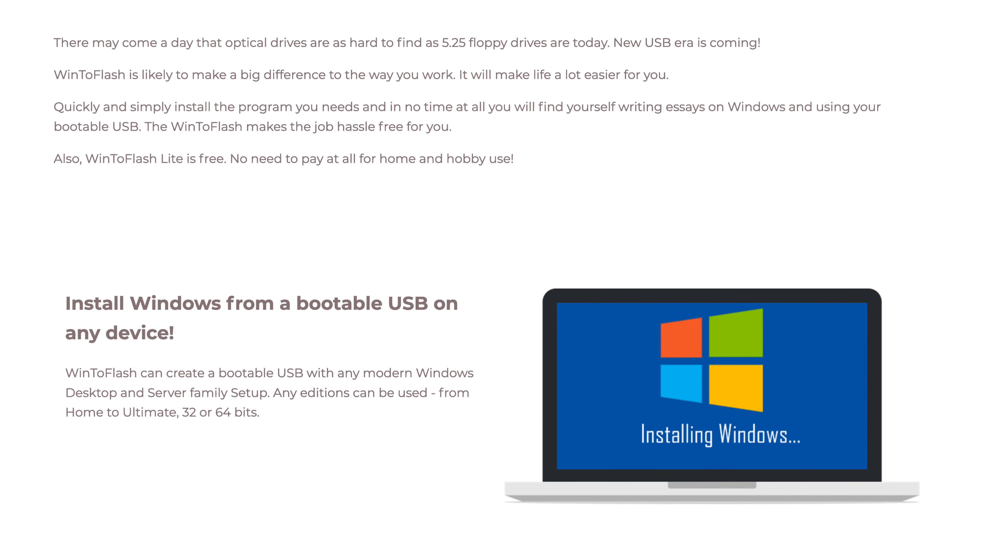
pyautogui.scroll(-3)
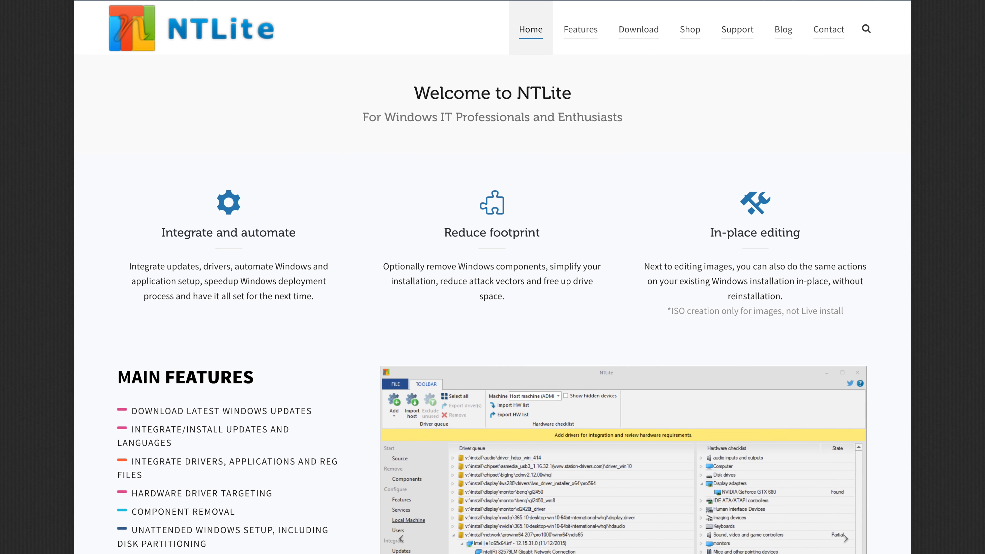
pyautogui.scroll(-3)
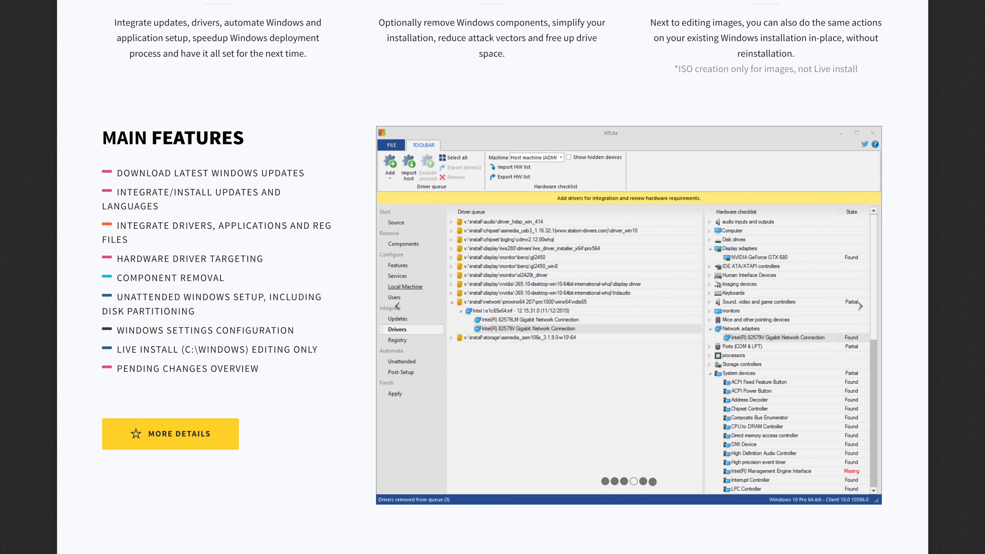
pyautogui.scroll(-3)
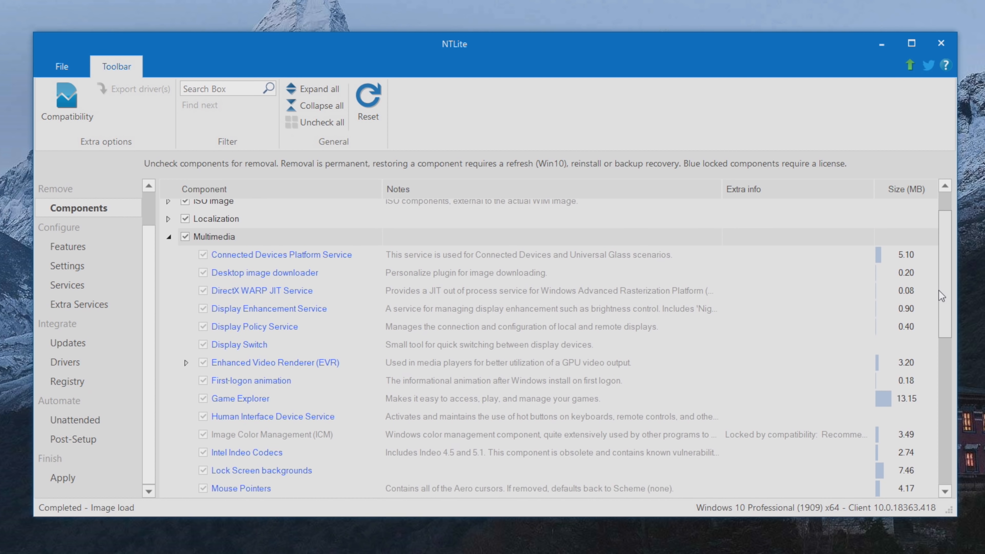
# In the image's Settings page, set Dark mode for apps to Enabled and continue past workgroup setup.
pyautogui.scroll(-3)
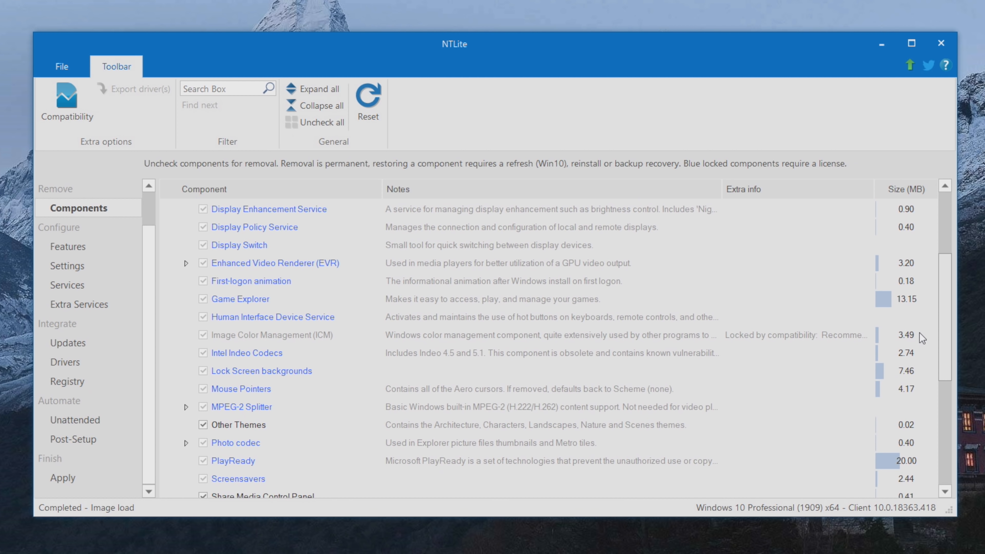
pyautogui.scroll(-3)
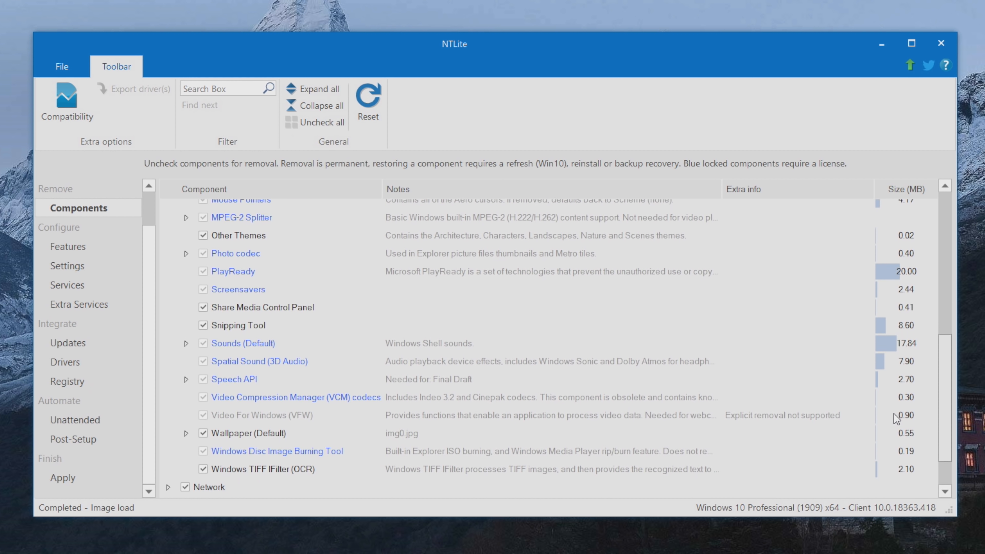
pyautogui.click(67, 266)
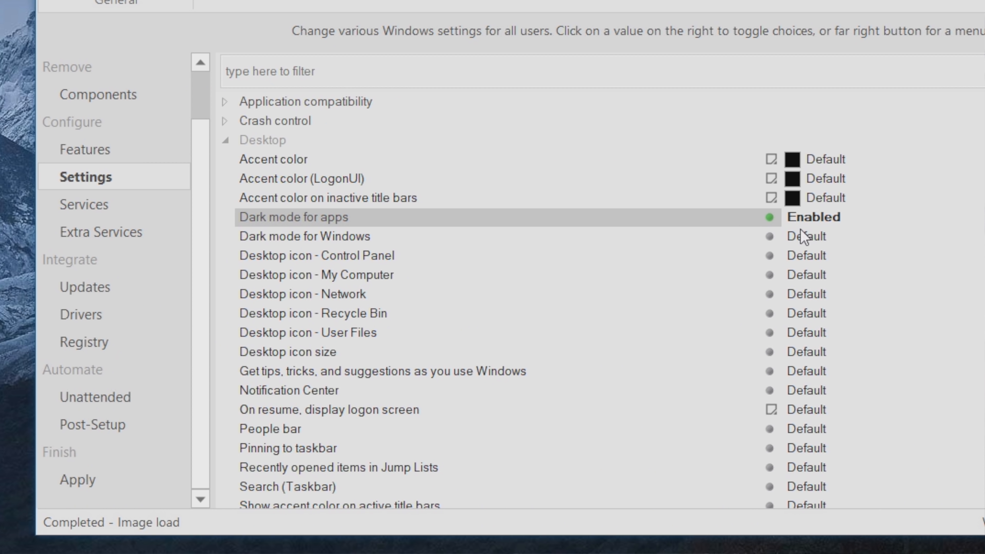
pyautogui.click(807, 235)
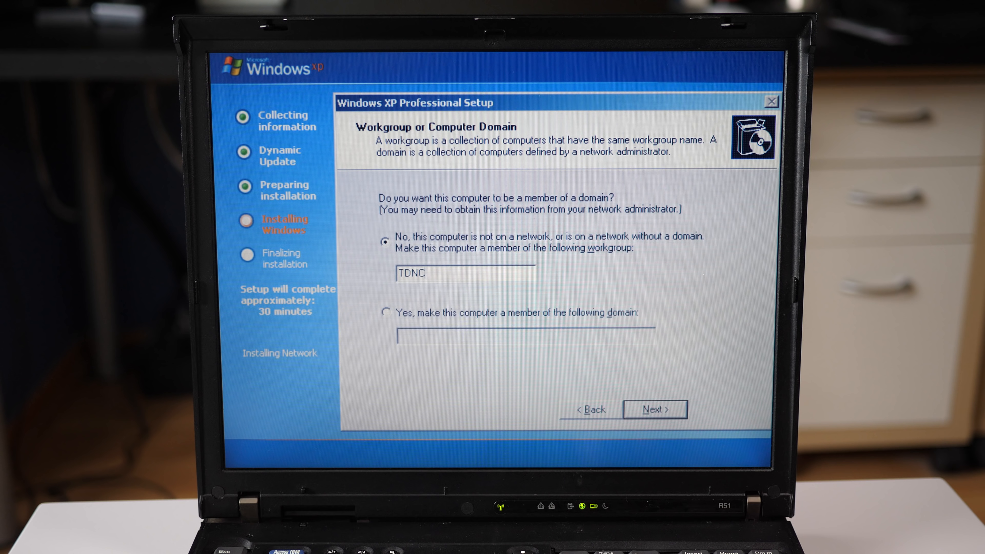
pyautogui.click(655, 409)
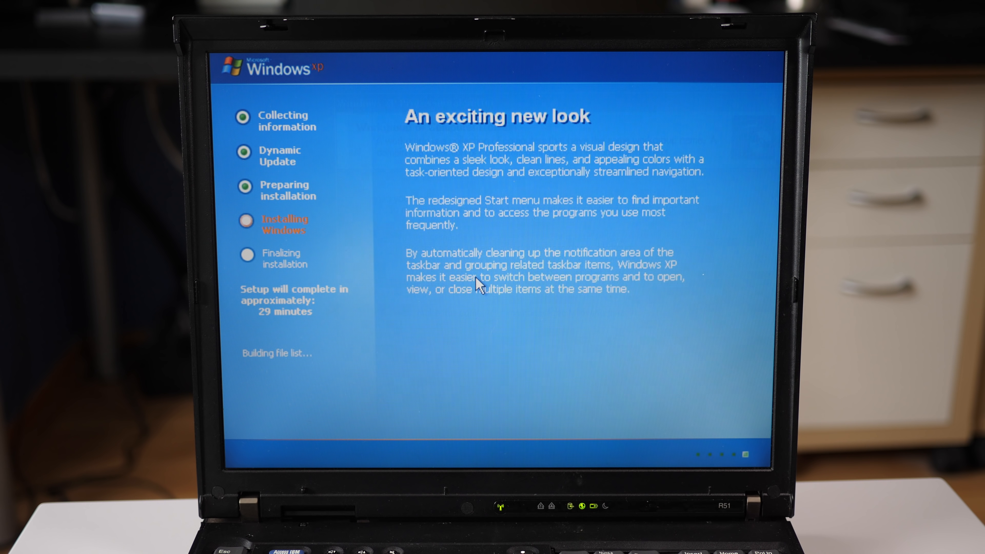